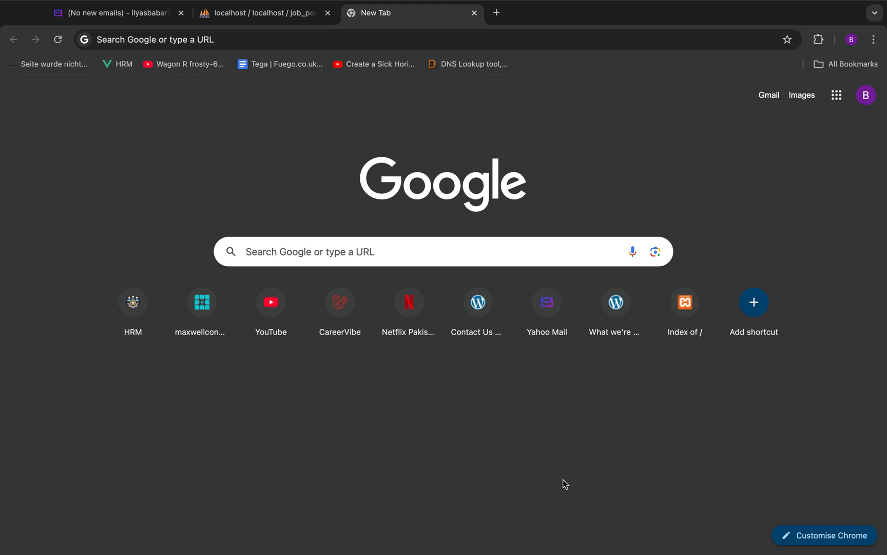
{"action": "mouse_move", "coordinate": [579, 405]}
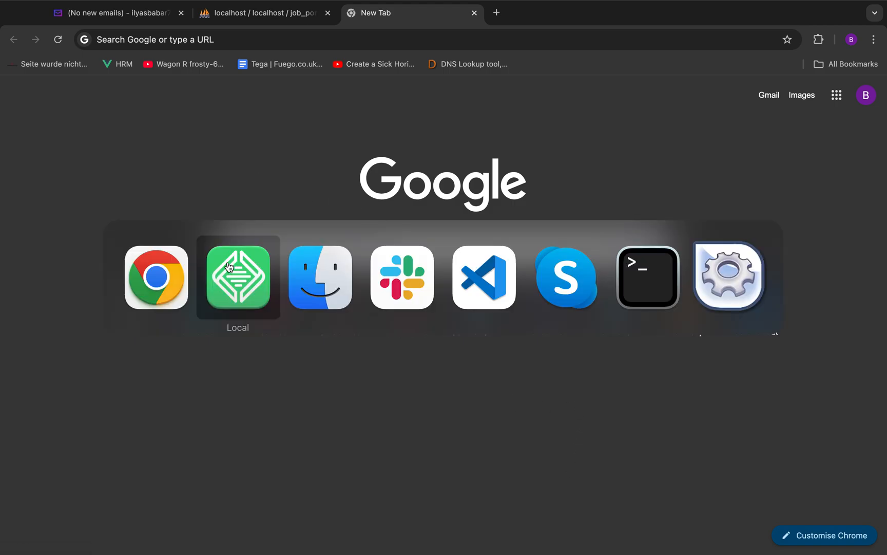
Start creating a brand-new site in Local.
{"action": "left_click", "coordinate": [238, 278]}
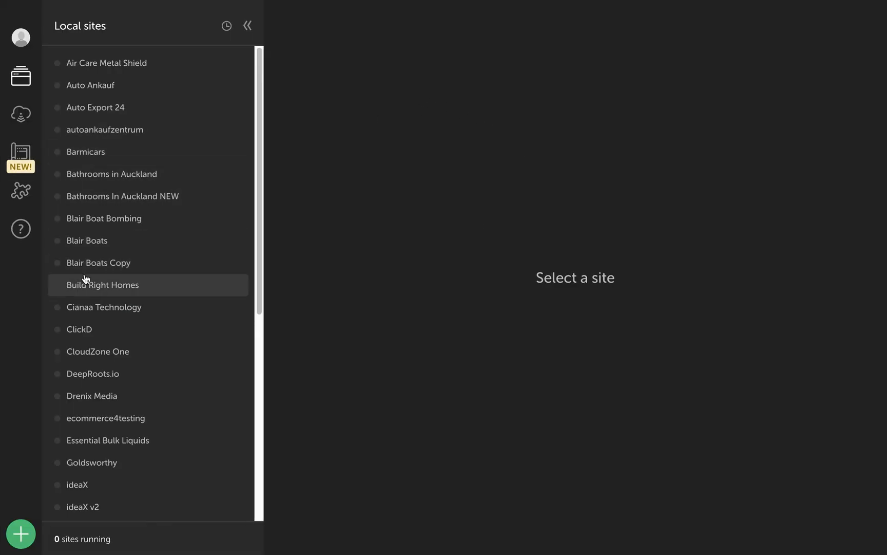
{"action": "left_click", "coordinate": [21, 534]}
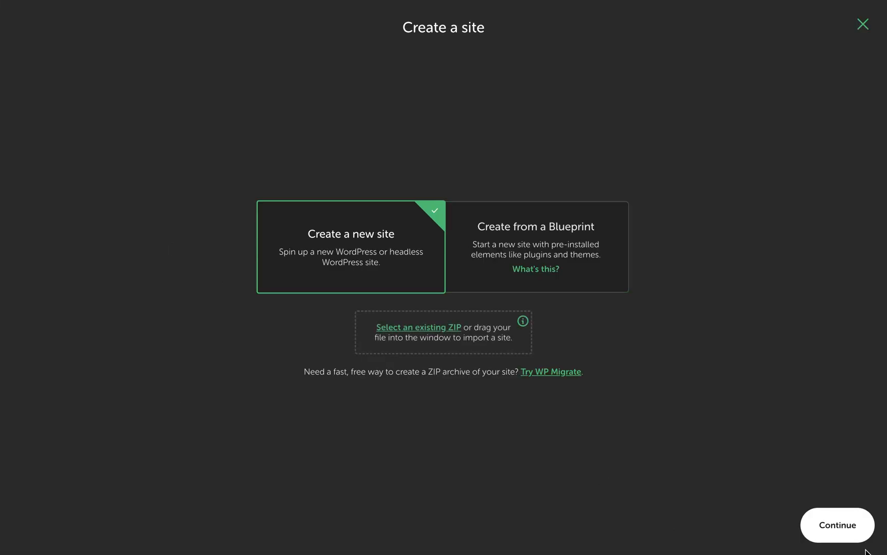
{"action": "left_click", "coordinate": [837, 525]}
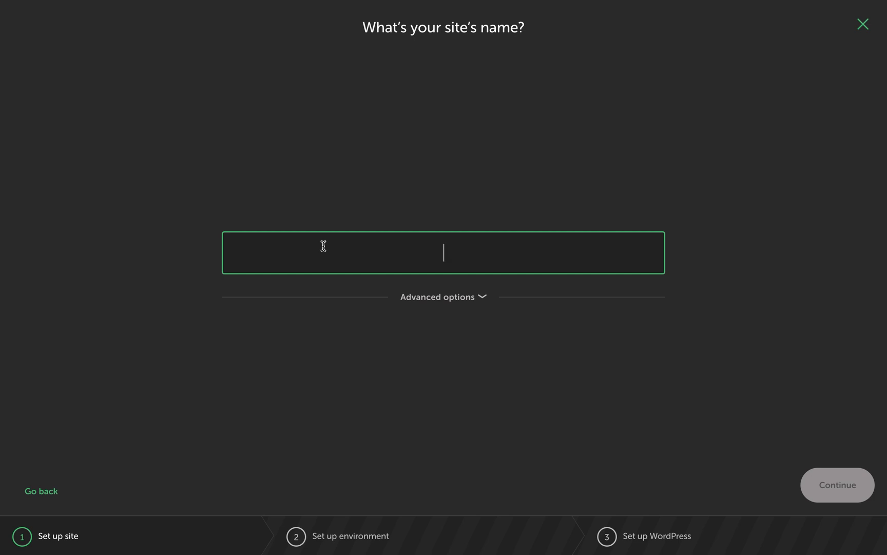
{"action": "mouse_move", "coordinate": [302, 167]}
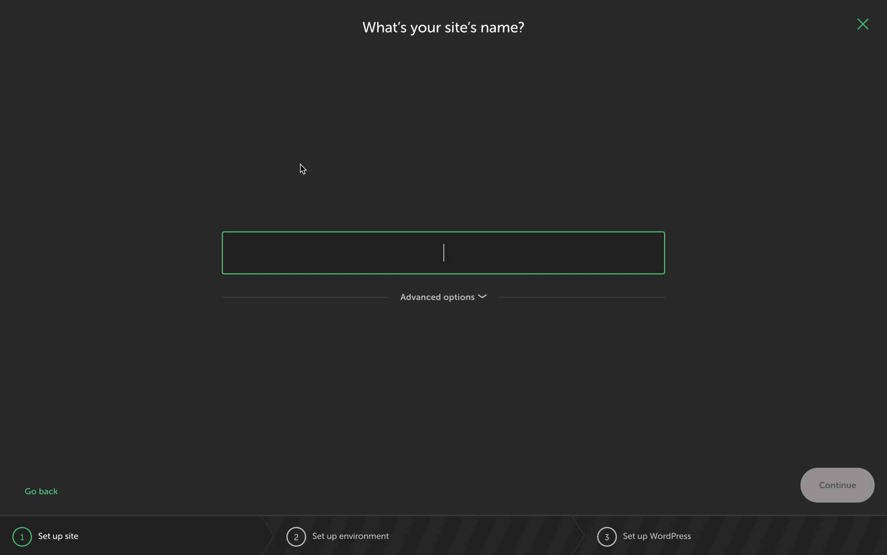
{"action": "mouse_move", "coordinate": [181, 178]}
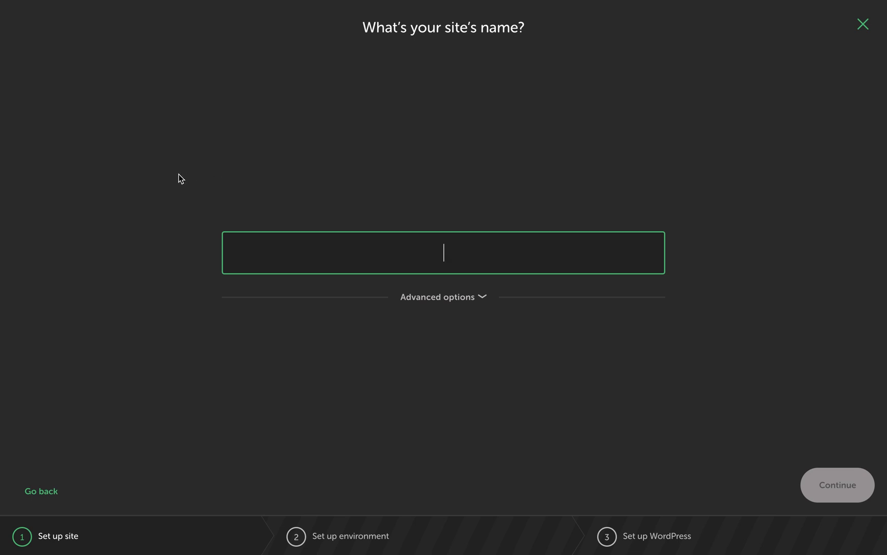
Name the site 'free elementor pro', keep the preferred environment and add it with admin credentials.
{"action": "type", "text": "elementor"}
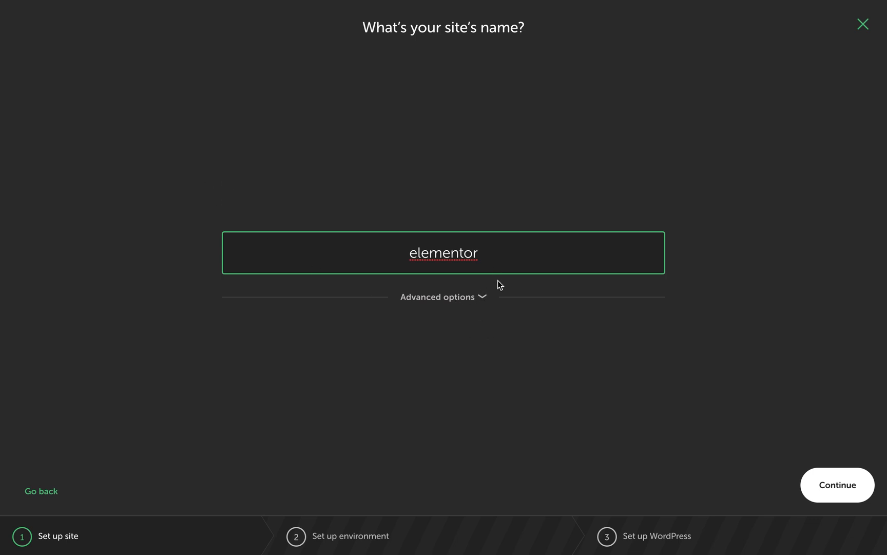
{"action": "type", "text": "pro"}
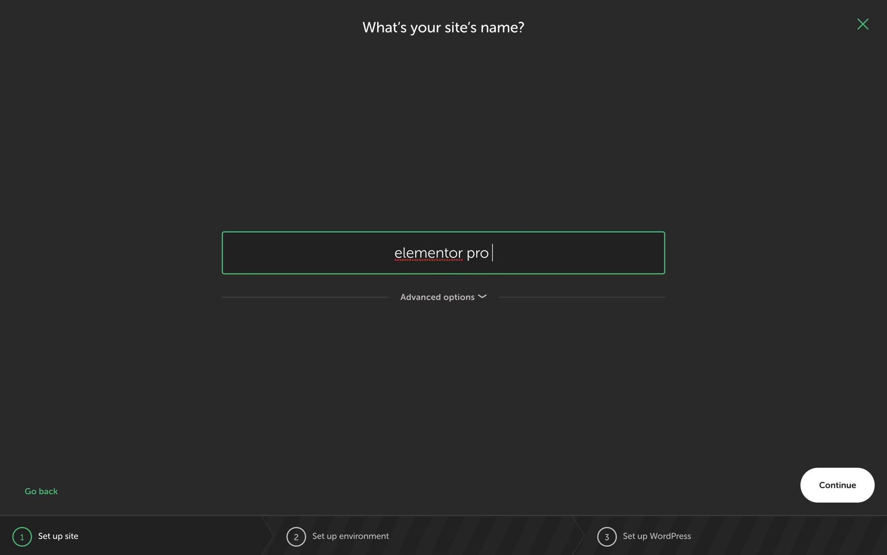
{"action": "type", "text": "free"}
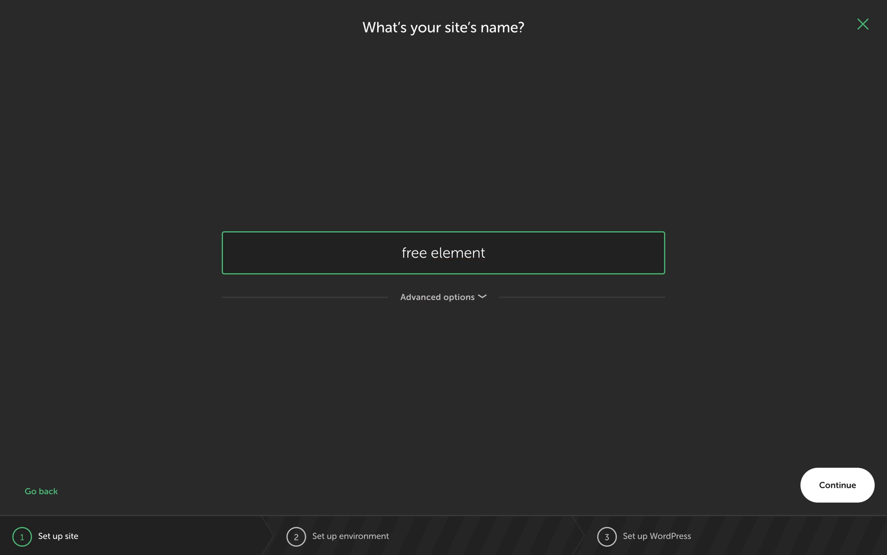
{"action": "left_click", "coordinate": [835, 485]}
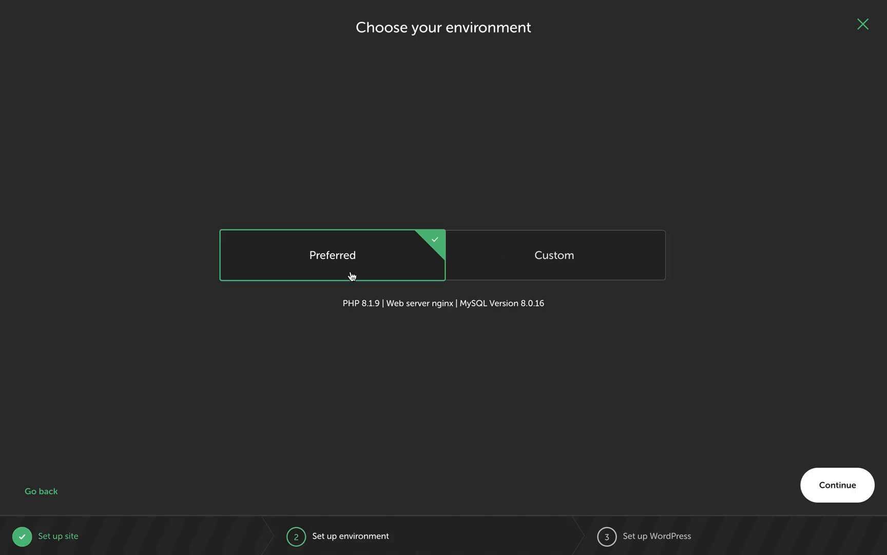
{"action": "left_click", "coordinate": [837, 485]}
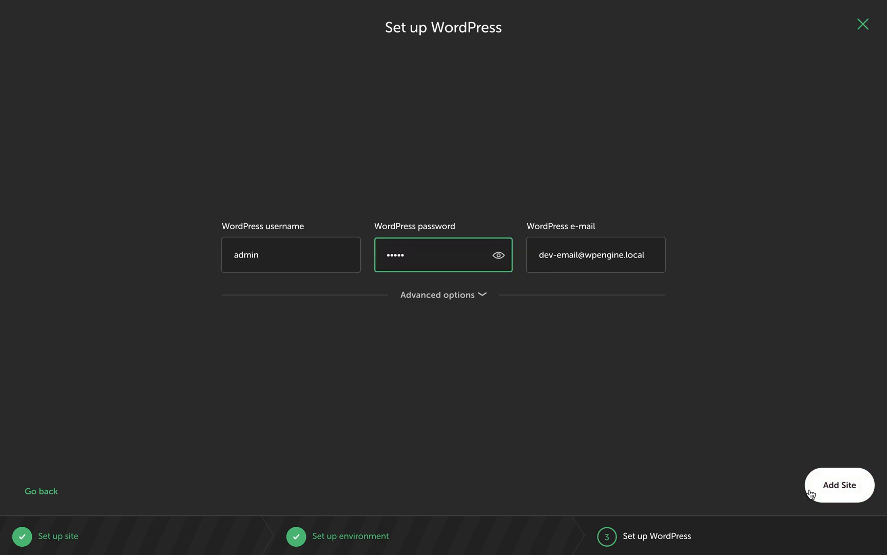
{"action": "left_click", "coordinate": [840, 484]}
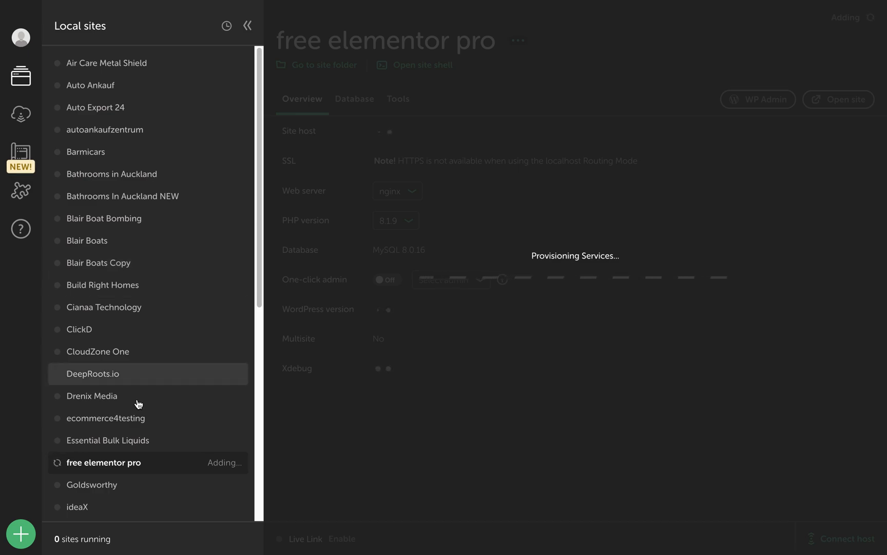
{"action": "mouse_move", "coordinate": [126, 418]}
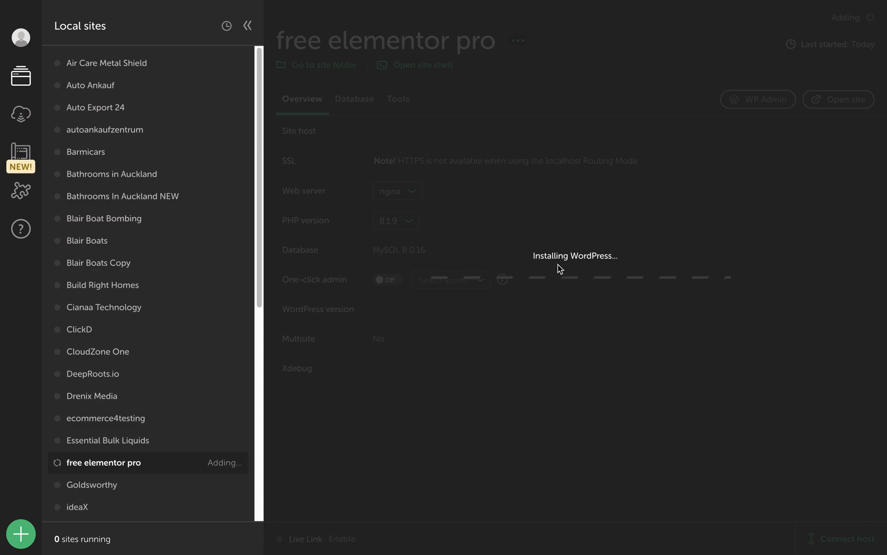
{"action": "mouse_move", "coordinate": [639, 178]}
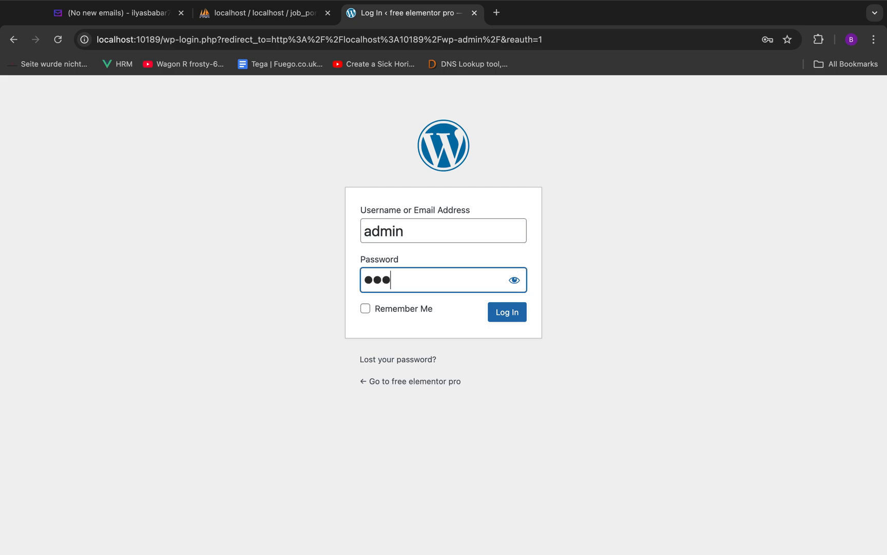
Log into the WordPress dashboard as admin and dismiss the password breach warning.
{"action": "type", "text": "••"}
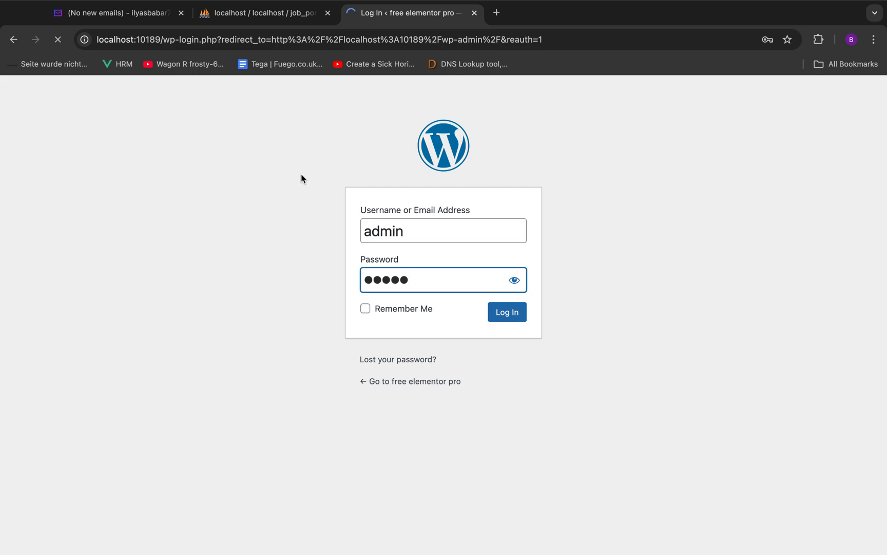
{"action": "left_click", "coordinate": [505, 312]}
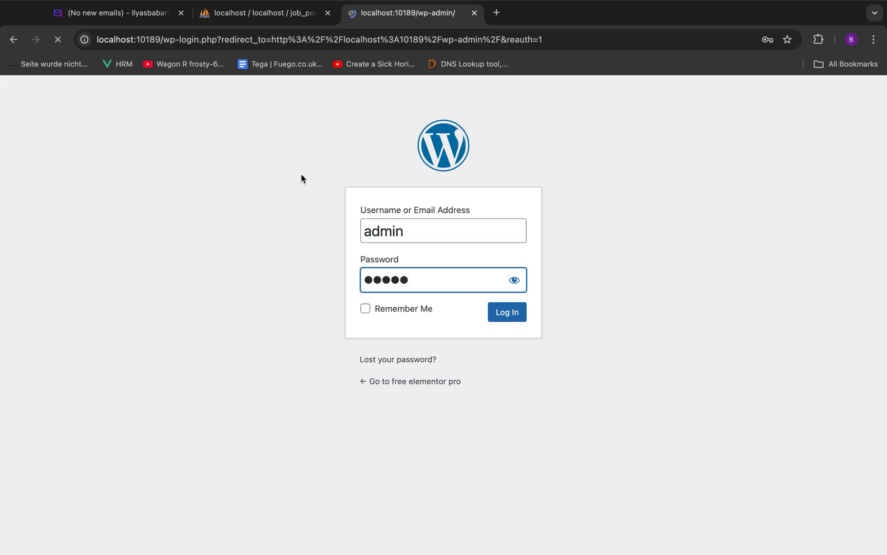
{"action": "left_click", "coordinate": [506, 312]}
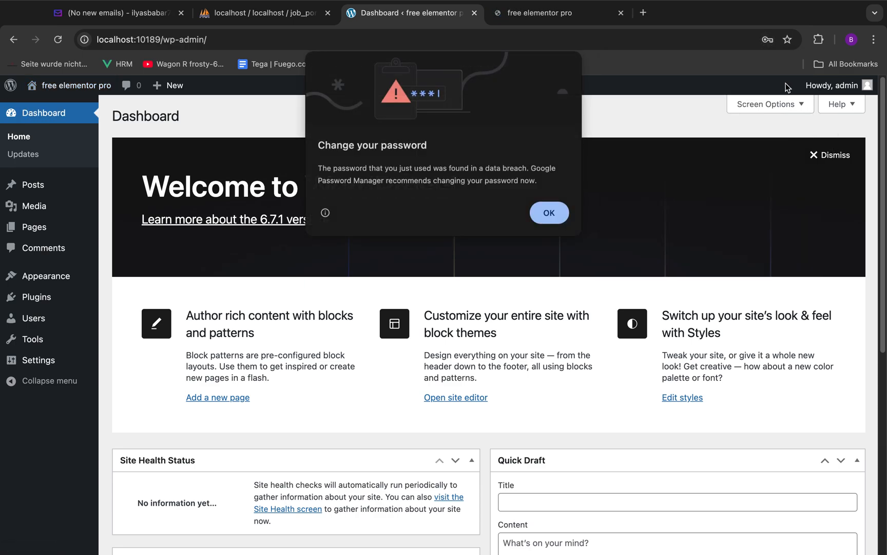
{"action": "left_click", "coordinate": [558, 12]}
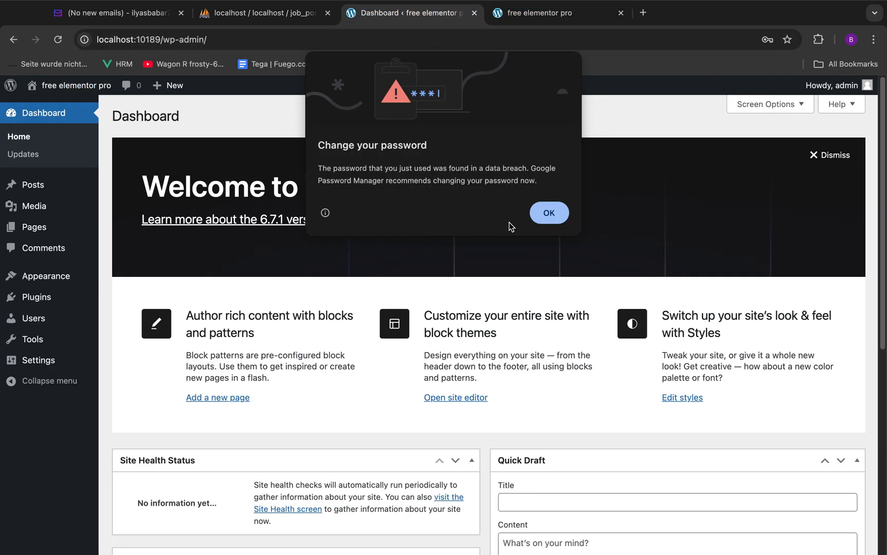
{"action": "left_click", "coordinate": [548, 213]}
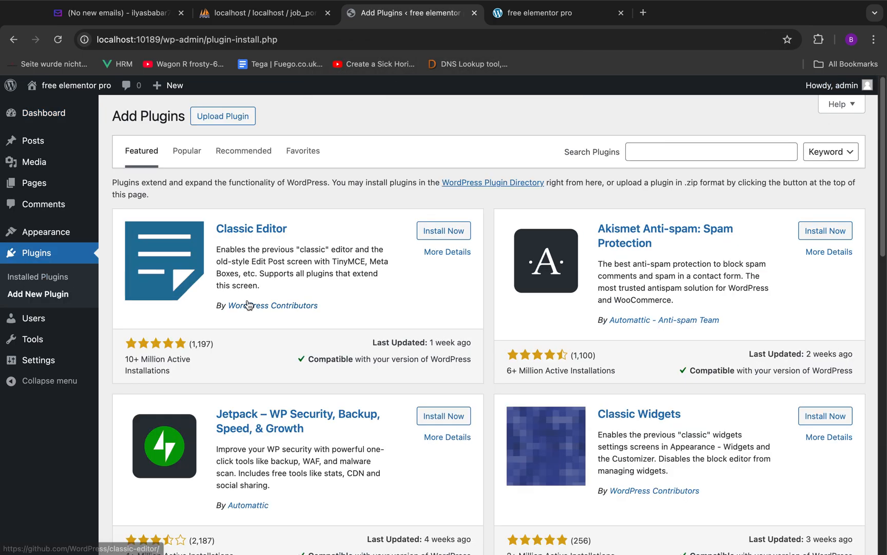
Search plugins for 'elementor', install Elementor Website Builder and activate it.
{"action": "type", "text": "elementor"}
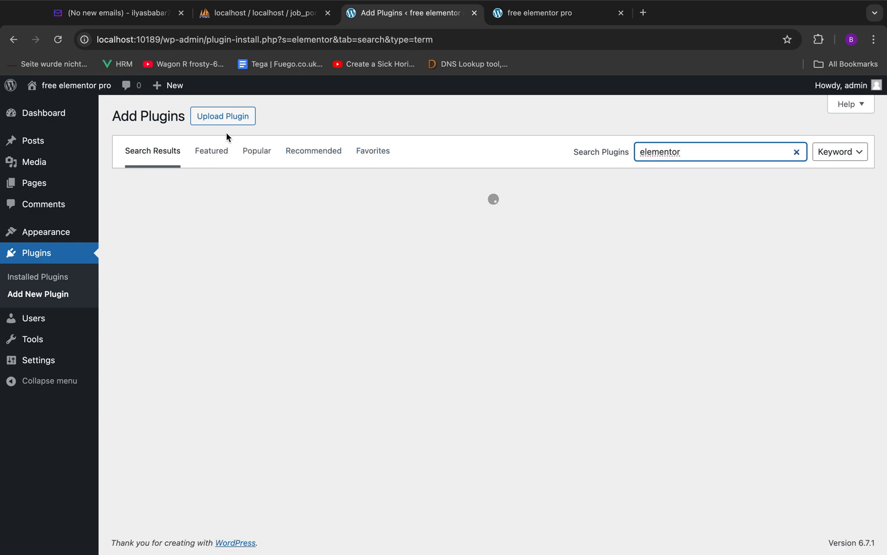
{"action": "mouse_move", "coordinate": [223, 116]}
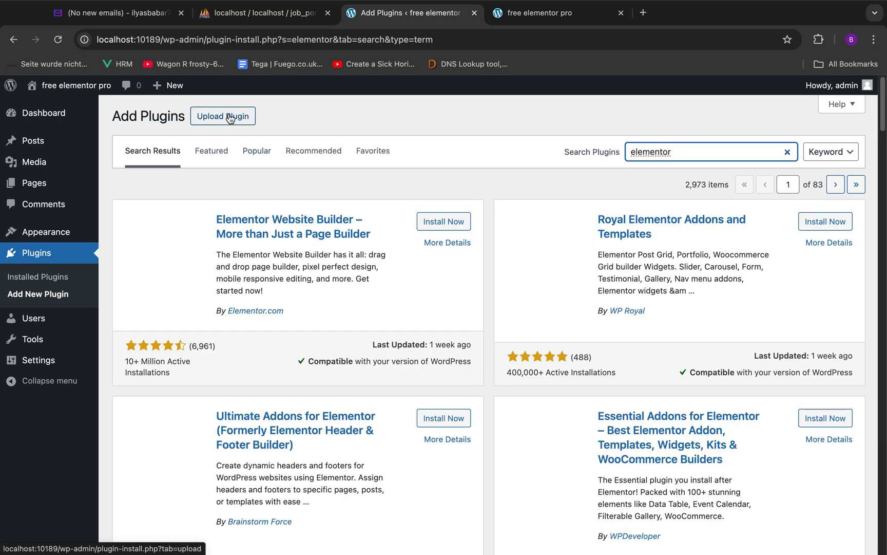
{"action": "left_click", "coordinate": [444, 221]}
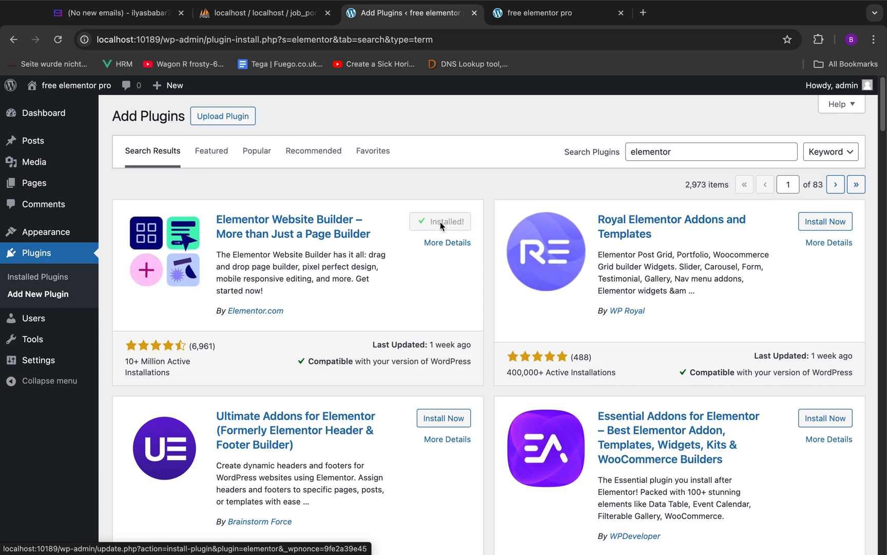
{"action": "left_click", "coordinate": [440, 221]}
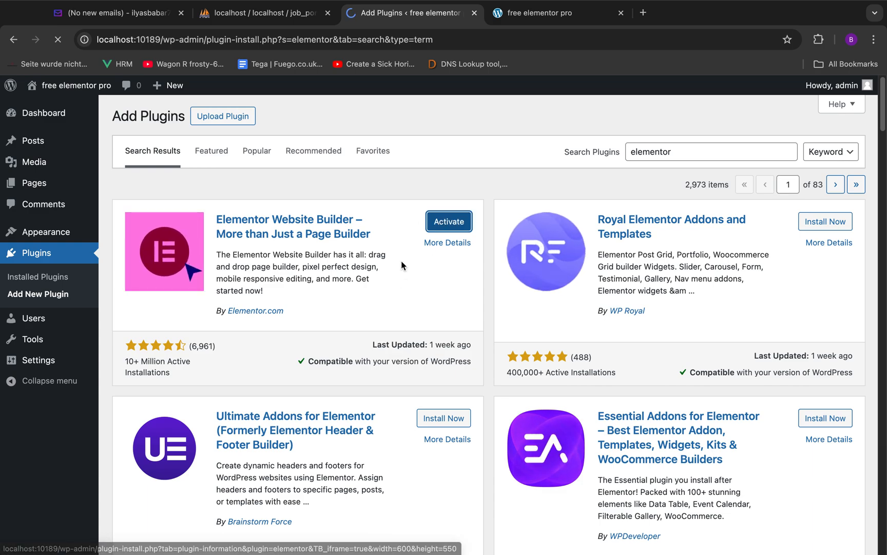
{"action": "left_click", "coordinate": [447, 221]}
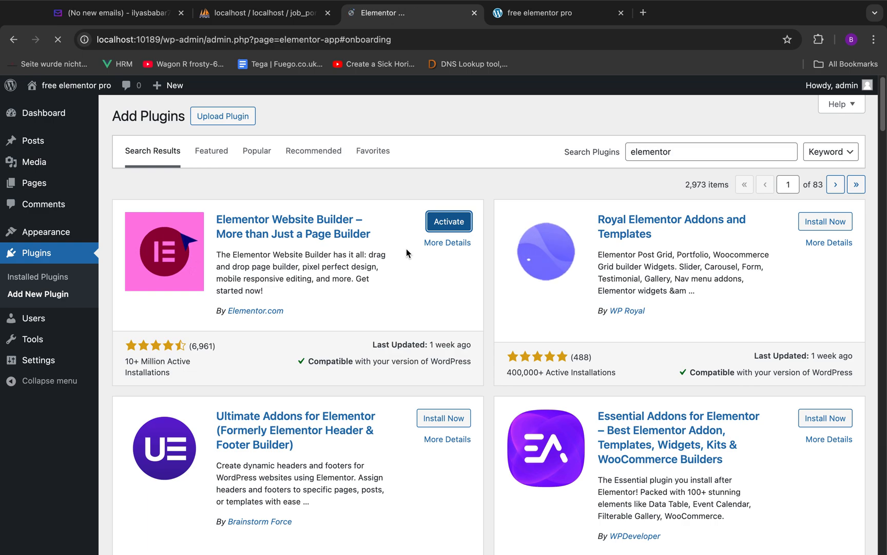
Leave Elementor onboarding and Theme Builder and go to the site's Pages list.
{"action": "left_click", "coordinate": [448, 221]}
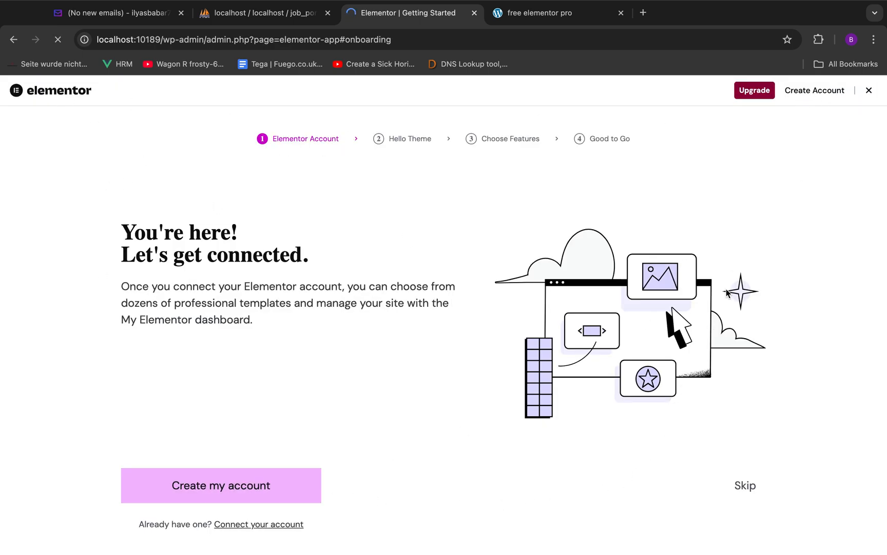
{"action": "mouse_move", "coordinate": [428, 167]}
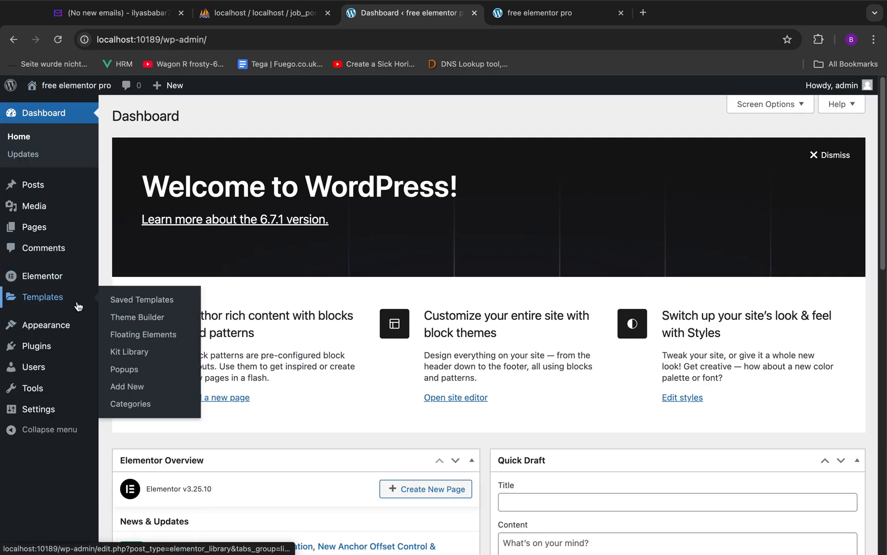
{"action": "left_click", "coordinate": [137, 317]}
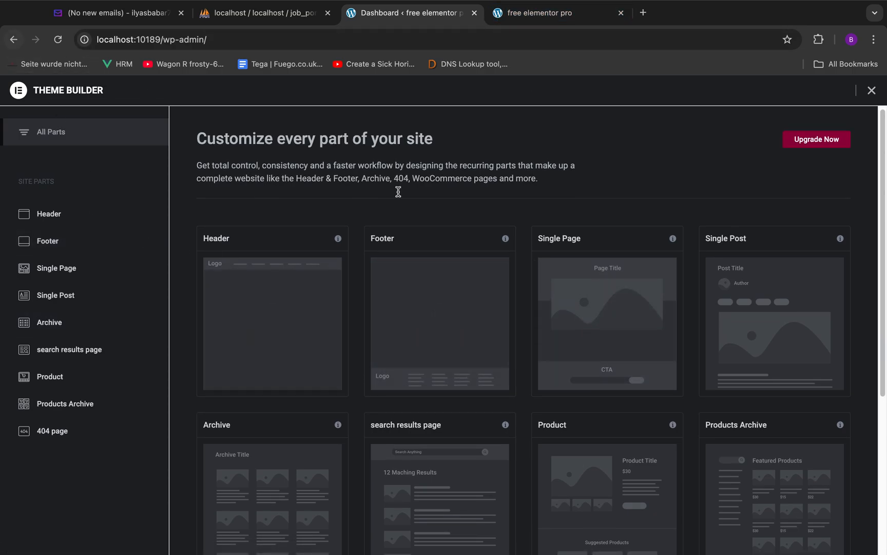
{"action": "scroll", "scroll_direction": "down", "scroll_amount": 3}
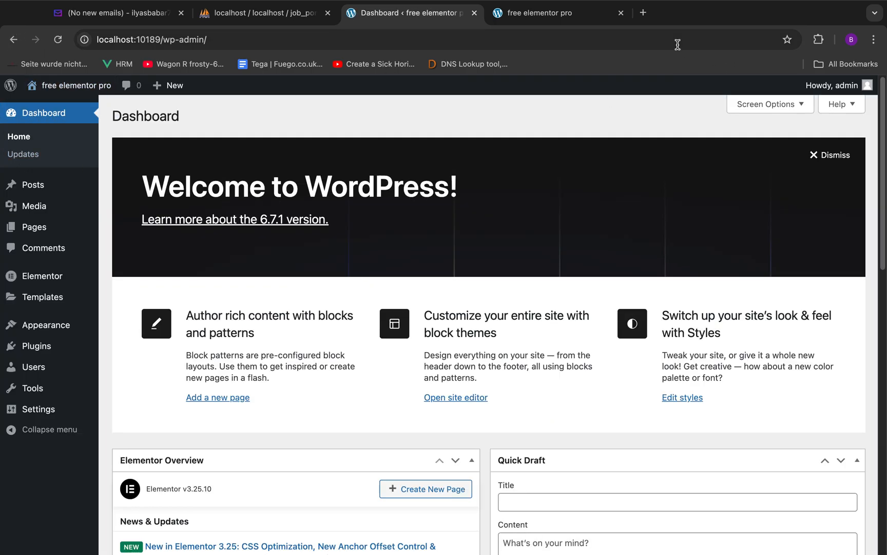
{"action": "left_click", "coordinate": [558, 13]}
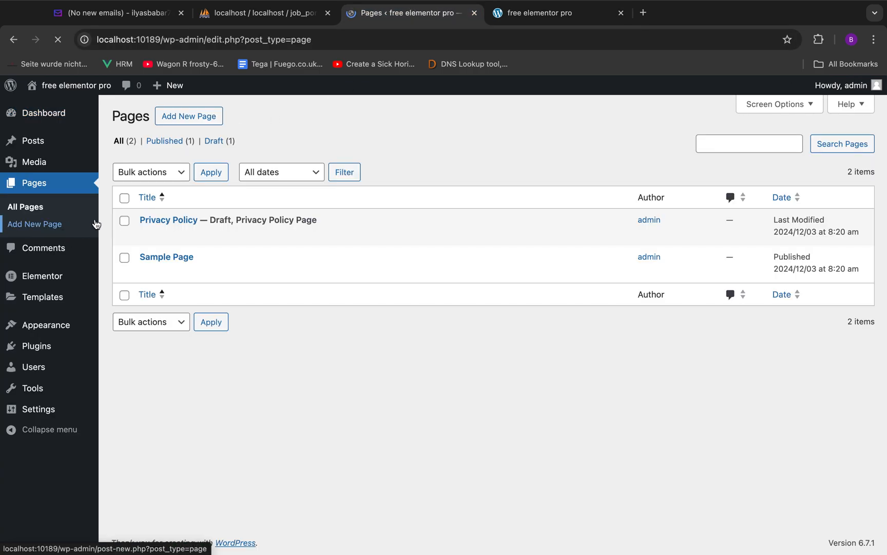
Add a new page titled Homepage and confirm publishing it.
{"action": "left_click", "coordinate": [34, 224]}
{"action": "type", "text": "Homepage"}
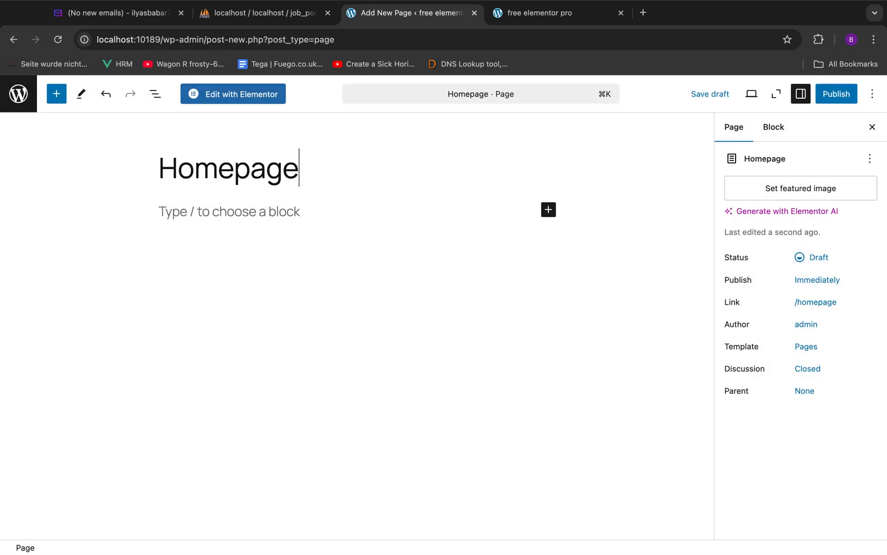
{"action": "left_click", "coordinate": [836, 93]}
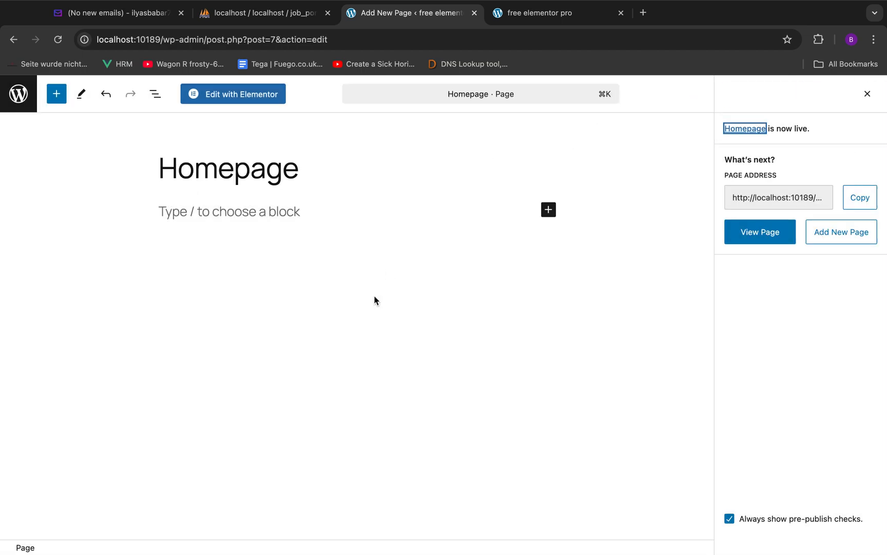
{"action": "left_click", "coordinate": [547, 210]}
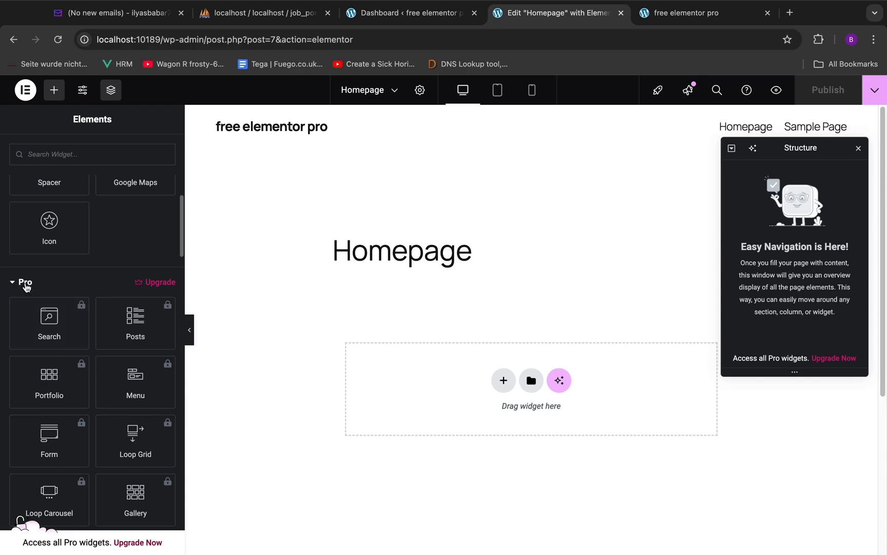
{"action": "mouse_move", "coordinate": [48, 322]}
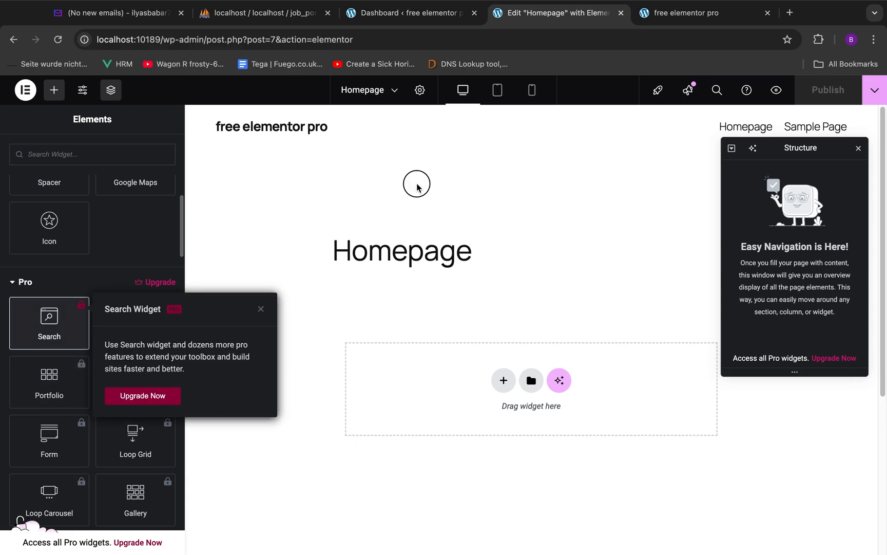
{"action": "mouse_move", "coordinate": [260, 312]}
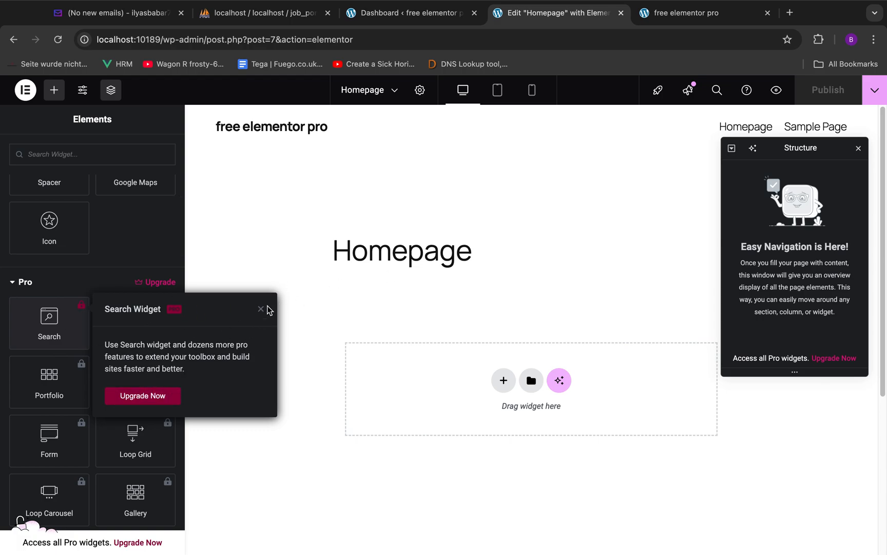
{"action": "mouse_move", "coordinate": [262, 312]}
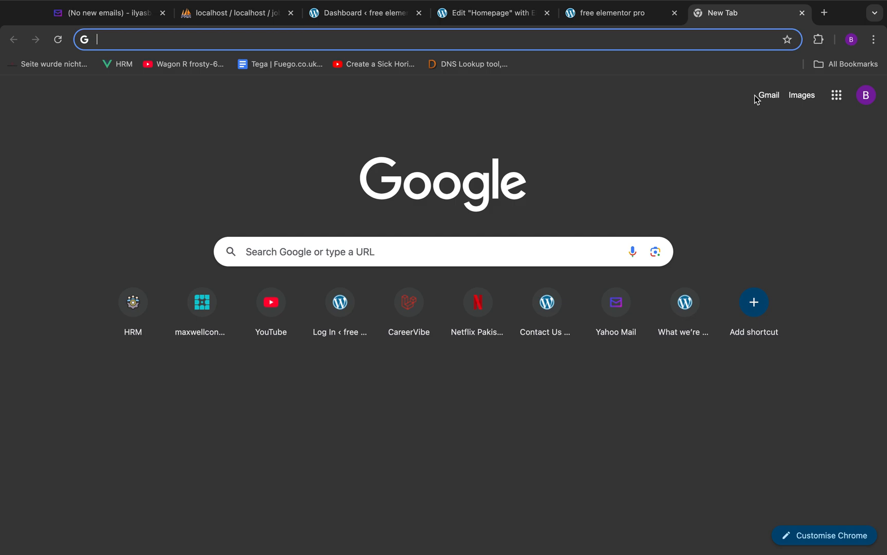
Search Google for 'pro elements', go to proelements.org and download the plugin zip.
{"action": "type", "text": "pro"}
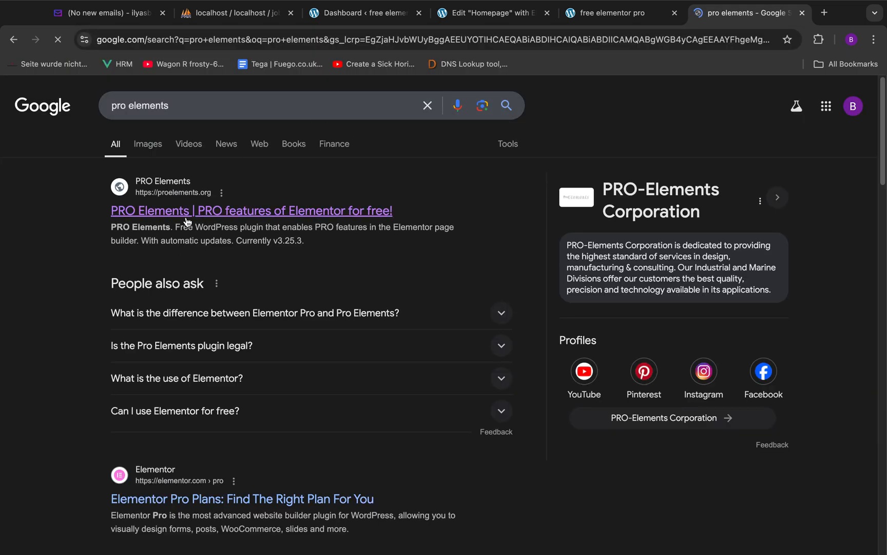
{"action": "left_click", "coordinate": [251, 210]}
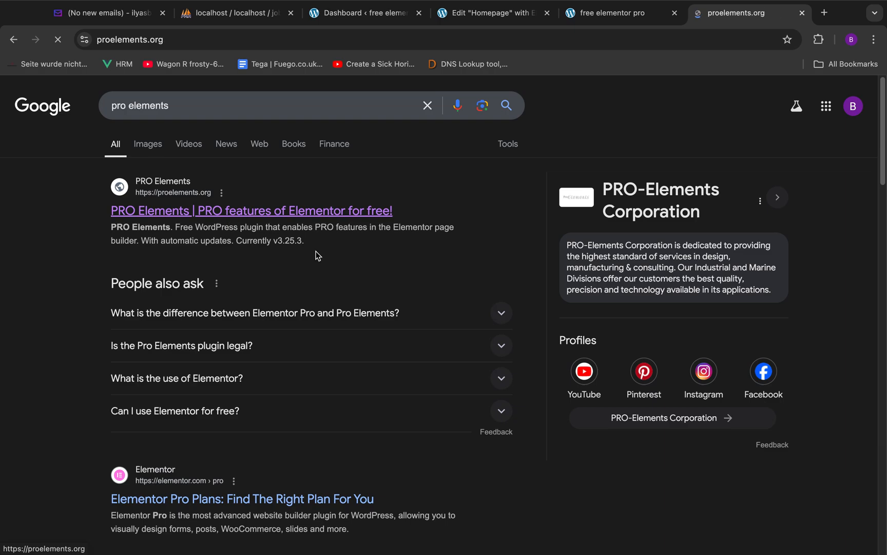
{"action": "left_click", "coordinate": [250, 209]}
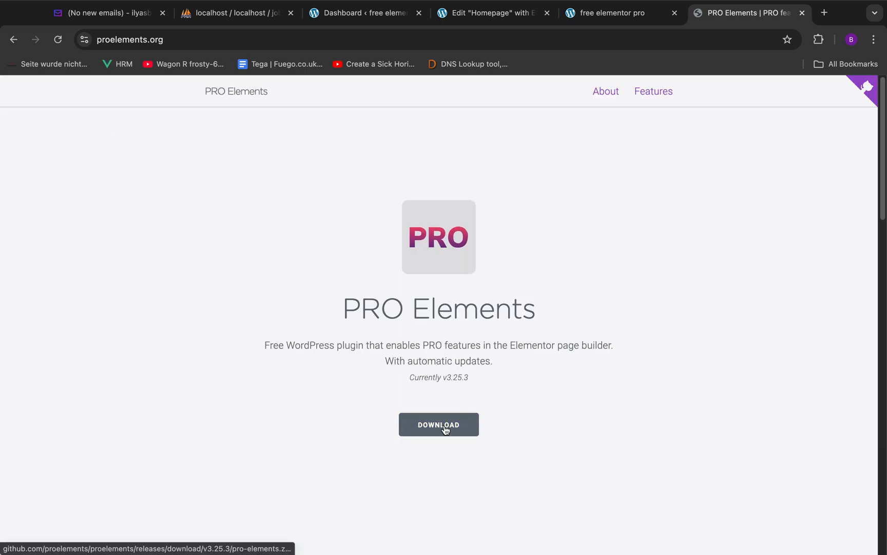
{"action": "left_click", "coordinate": [439, 424]}
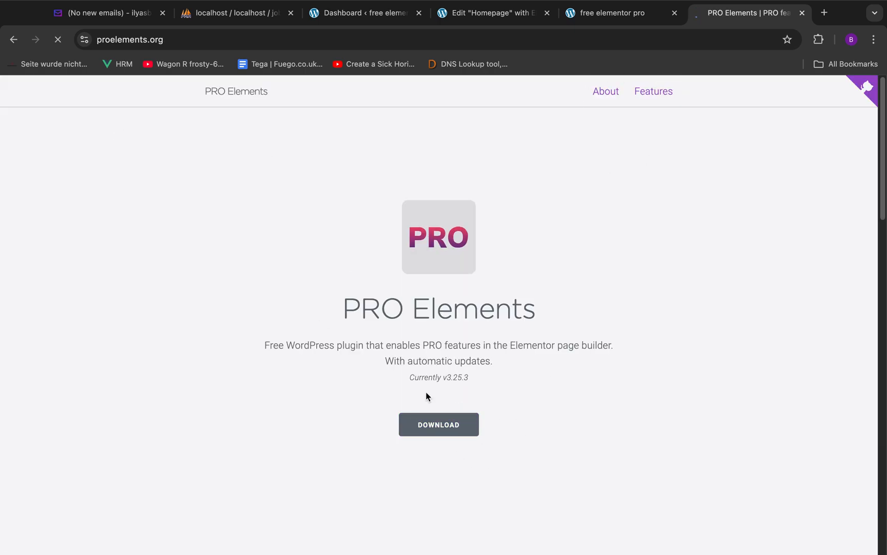
{"action": "left_click", "coordinate": [438, 424]}
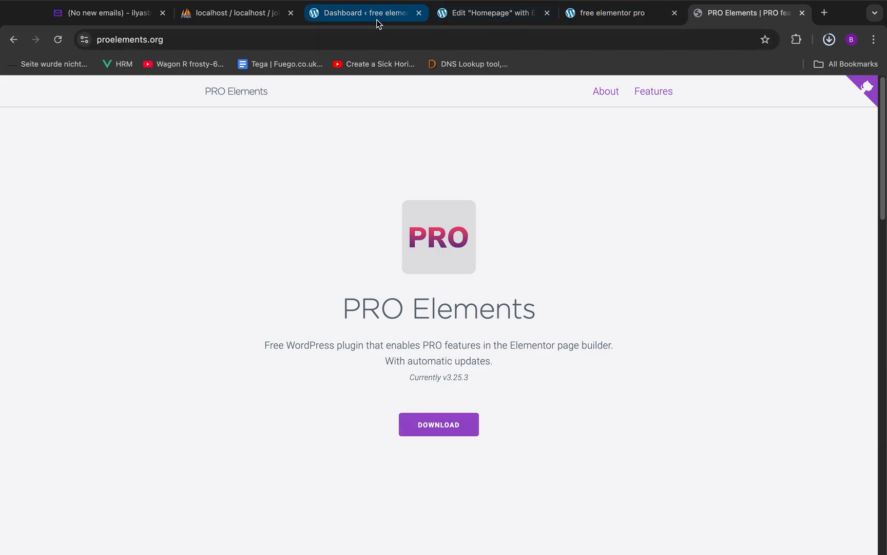
Upload the downloaded pro-elements.zip on the Add Plugins page and install it.
{"action": "left_click", "coordinate": [365, 12]}
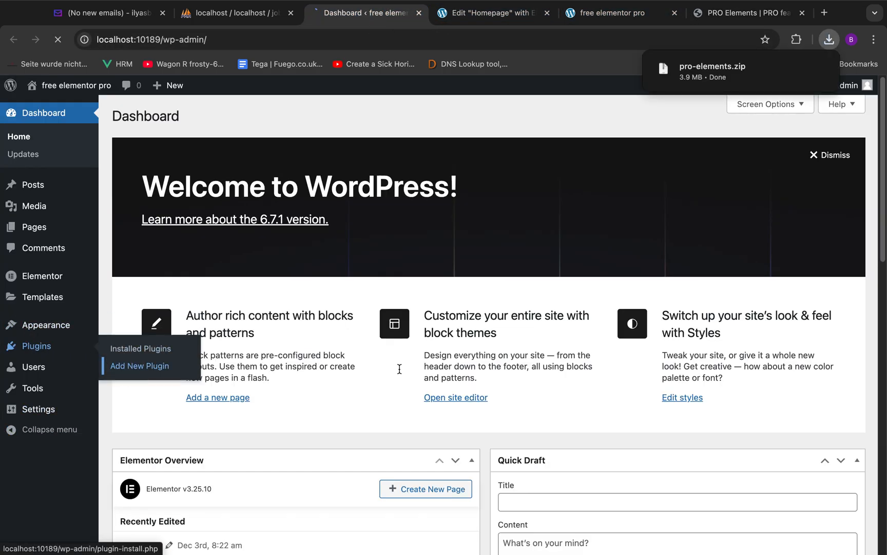
{"action": "left_click", "coordinate": [139, 365]}
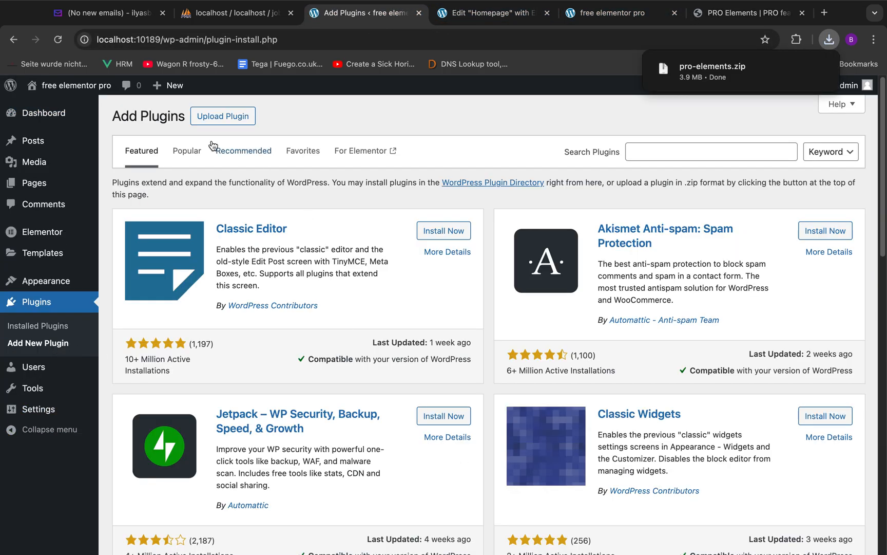
{"action": "left_click", "coordinate": [223, 115]}
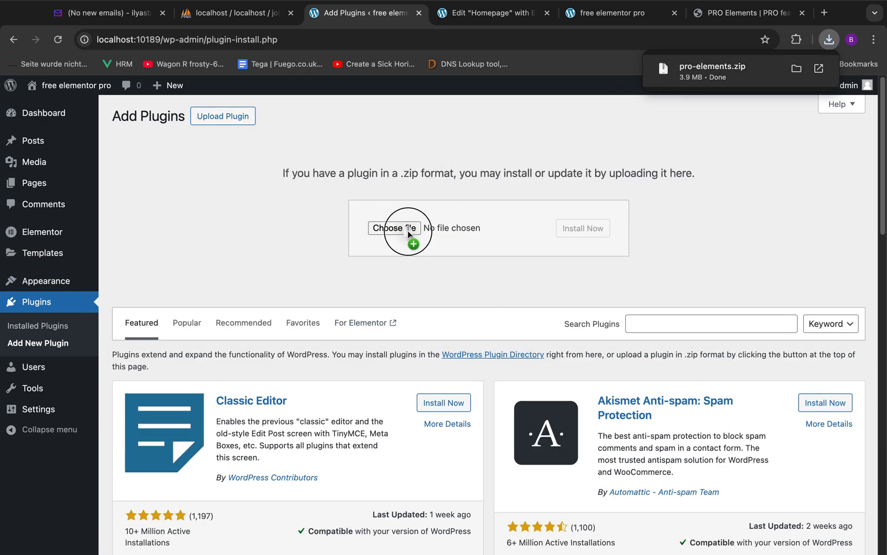
{"action": "left_click", "coordinate": [395, 228]}
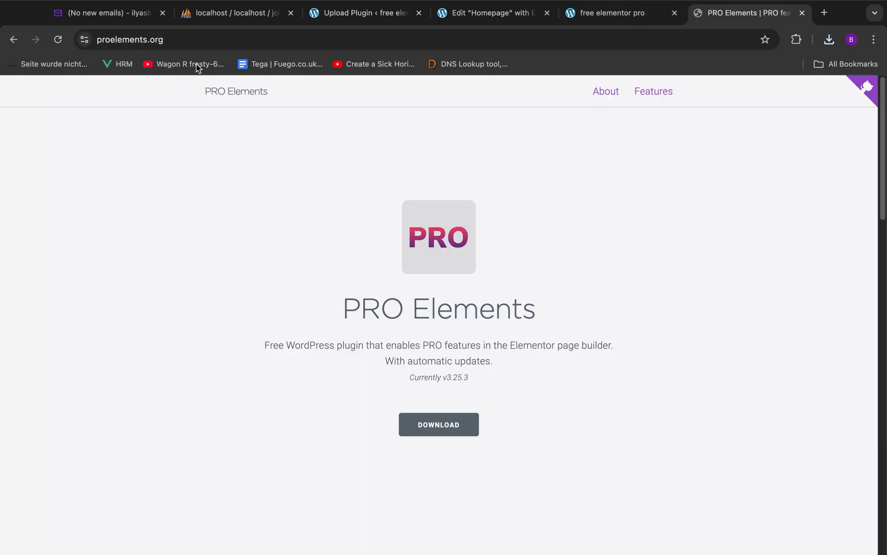
Activate the newly installed PRO Elements plugin alongside Elementor.
{"action": "left_click", "coordinate": [366, 12]}
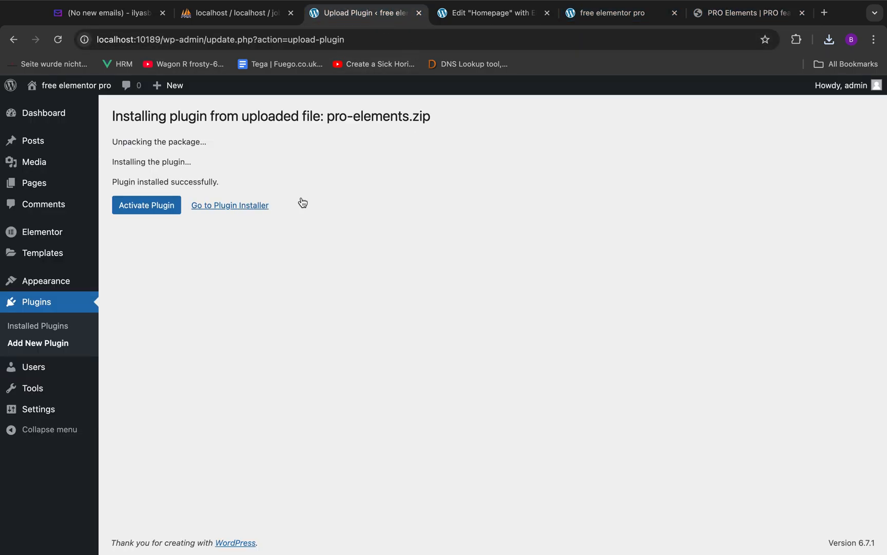
{"action": "left_click", "coordinate": [146, 204]}
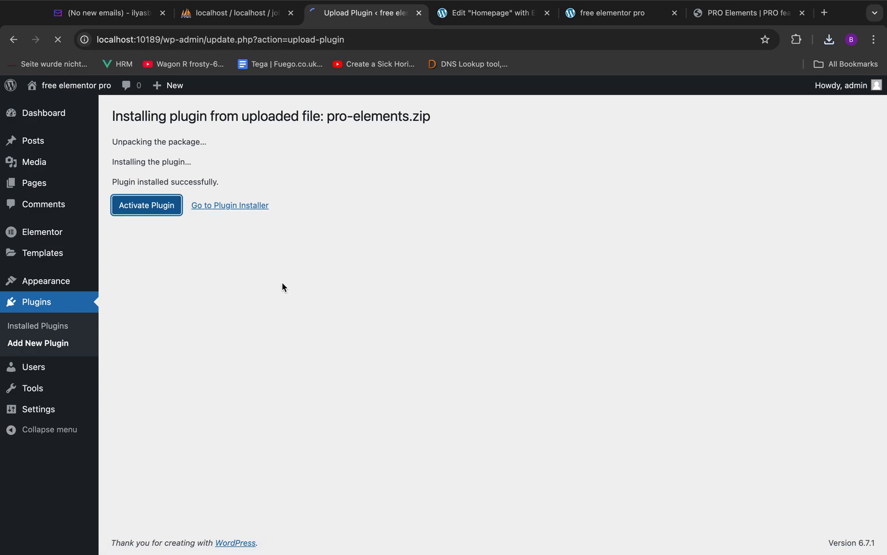
{"action": "left_click", "coordinate": [146, 205]}
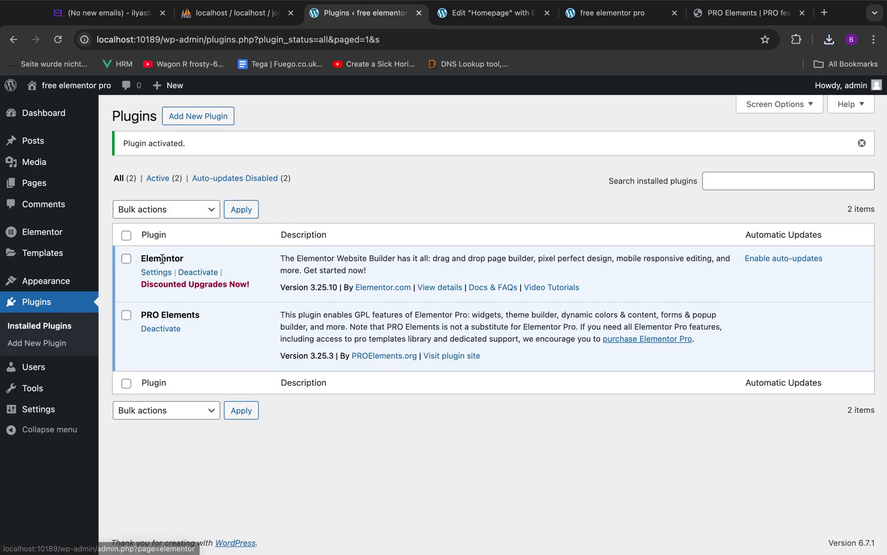
{"action": "mouse_move", "coordinate": [251, 251]}
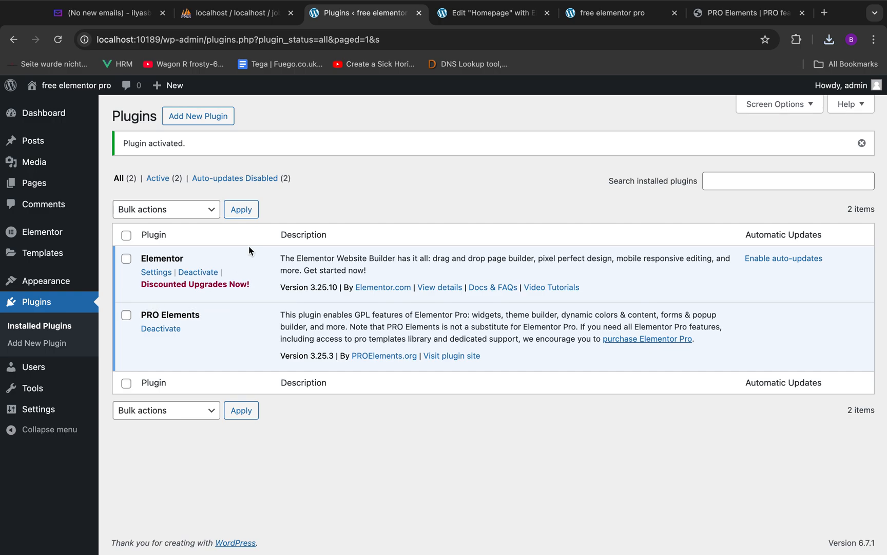
{"action": "left_click", "coordinate": [488, 12]}
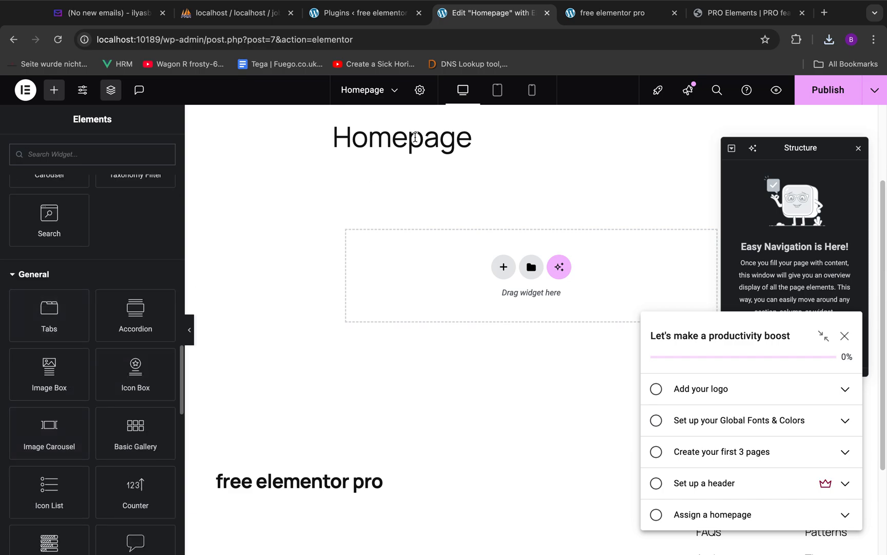
Switch back to the Edit Homepage tab to reload the Elementor editor with Pro widgets unlocked.
{"action": "left_click", "coordinate": [362, 12]}
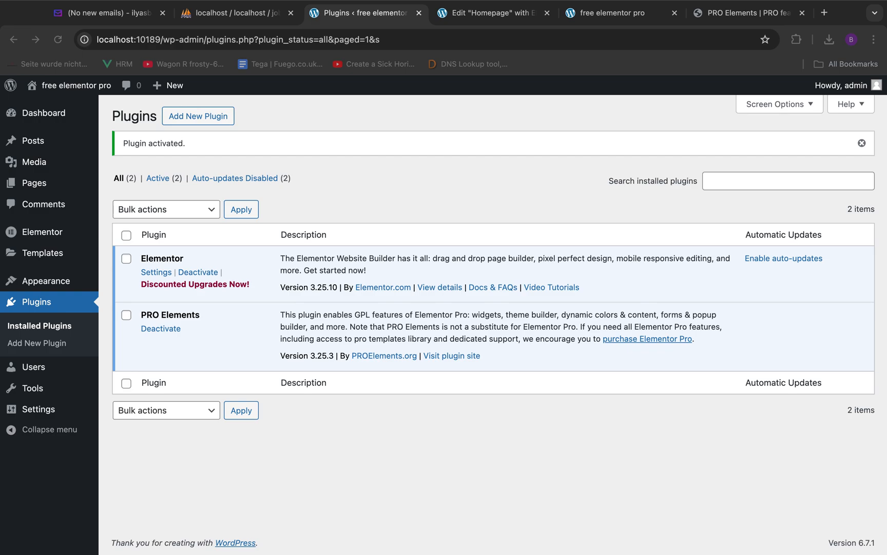
{"action": "mouse_move", "coordinate": [384, 221]}
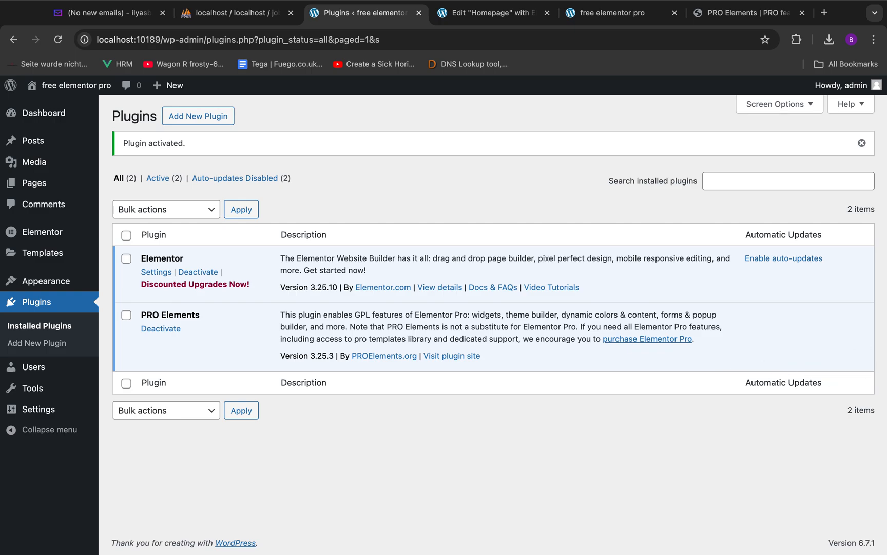
{"action": "mouse_move", "coordinate": [493, 212]}
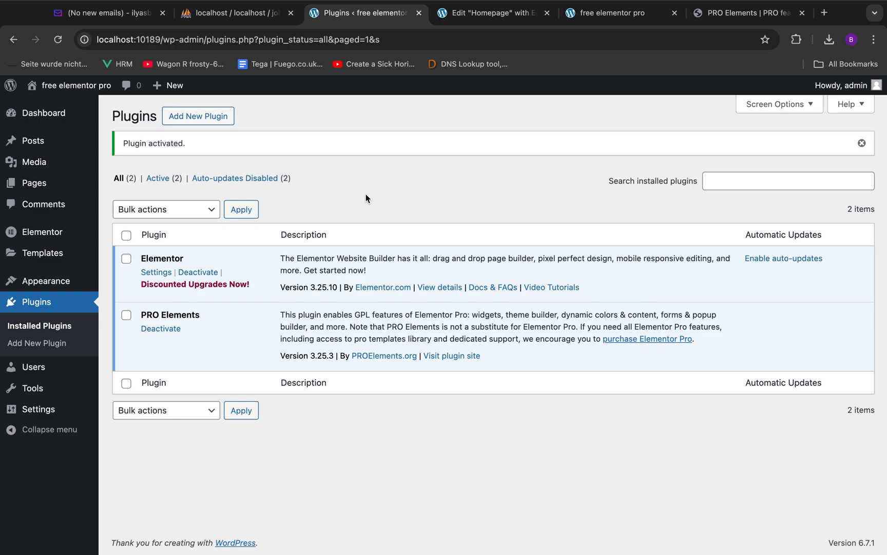
{"action": "mouse_move", "coordinate": [435, 205]}
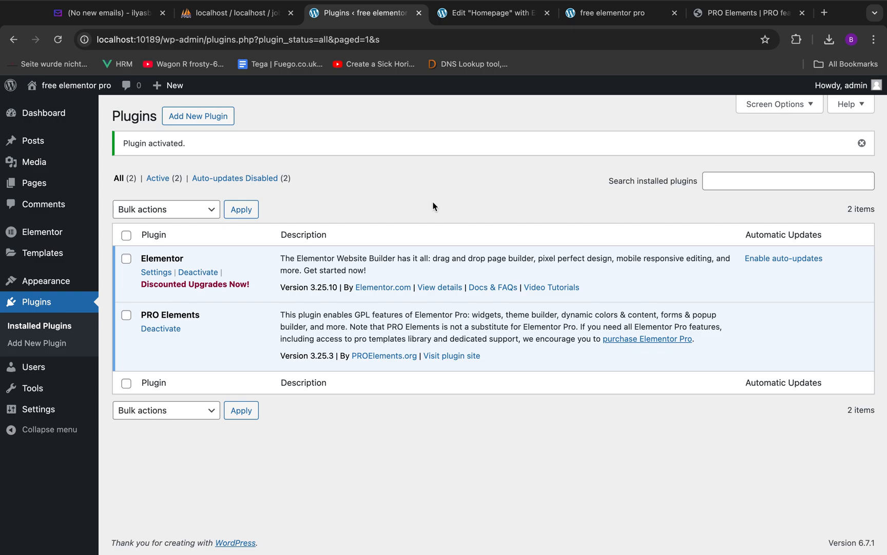